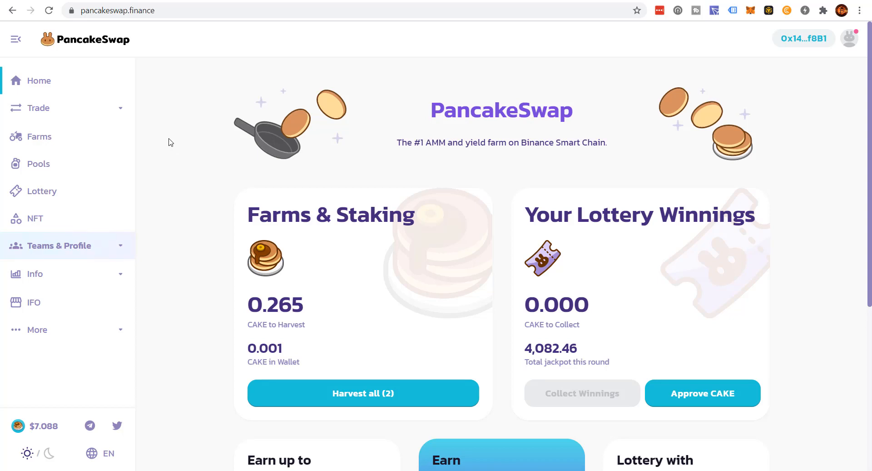
{"action": "mouse_move", "coordinate": [163, 118]}
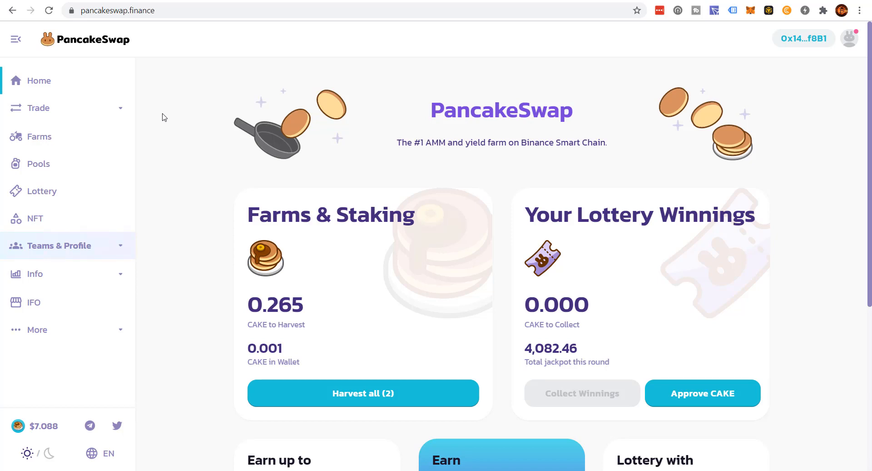
{"action": "mouse_move", "coordinate": [179, 133]}
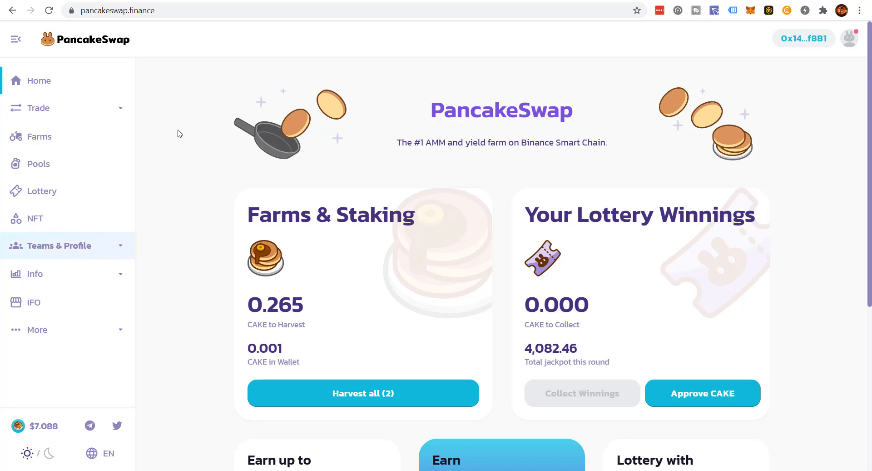
{"action": "mouse_move", "coordinate": [145, 129]}
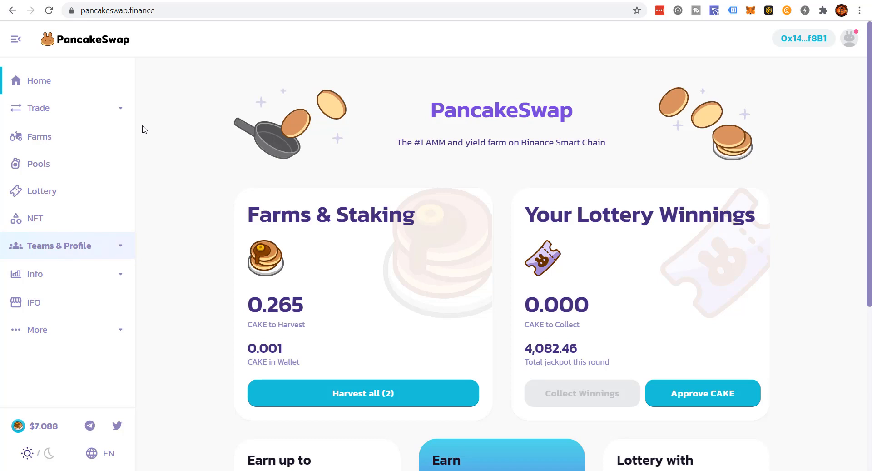
{"action": "mouse_move", "coordinate": [180, 138]}
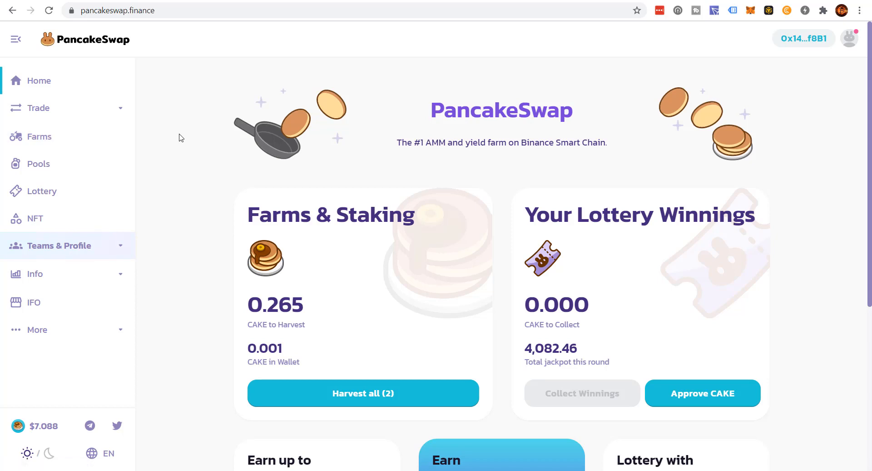
{"action": "mouse_move", "coordinate": [176, 138]}
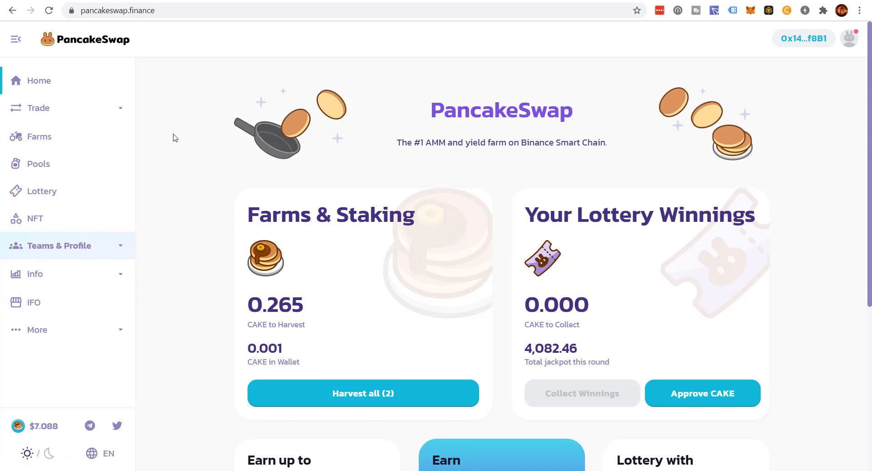
{"action": "mouse_move", "coordinate": [60, 139]}
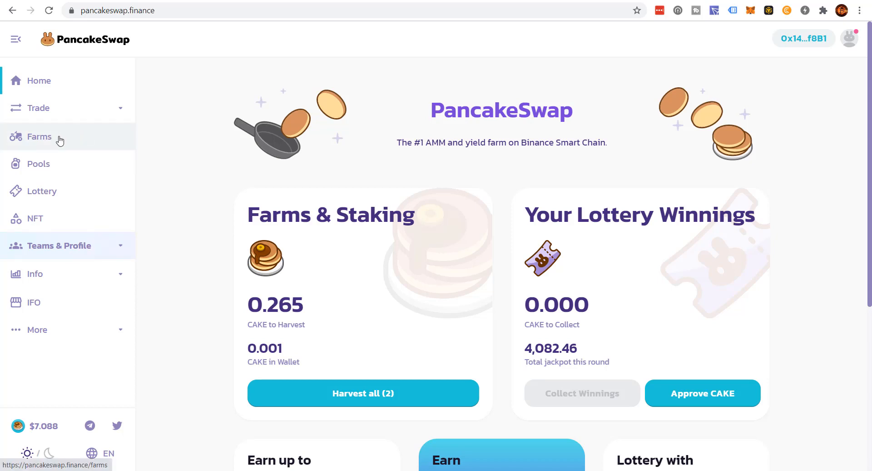
- Review the CAKE-BNB LP farm, opening and cancelling its stake form since the LP balance is zero
{"action": "left_click", "coordinate": [39, 136]}
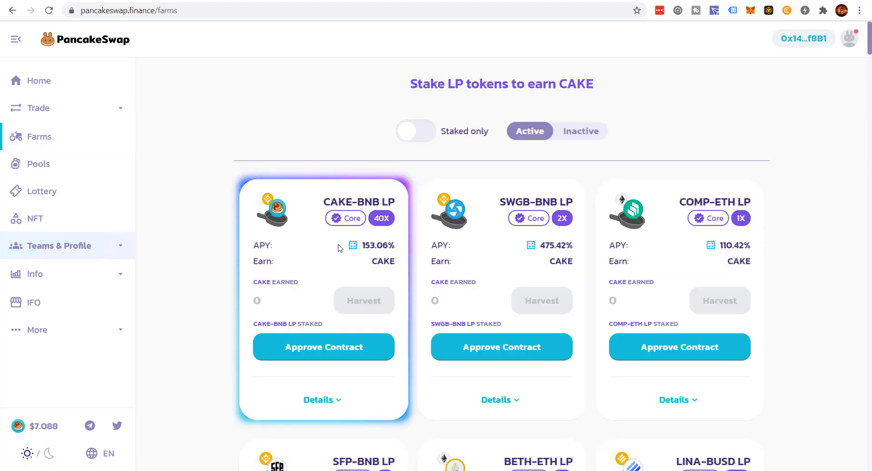
{"action": "scroll", "scroll_direction": "down", "scroll_amount": 3}
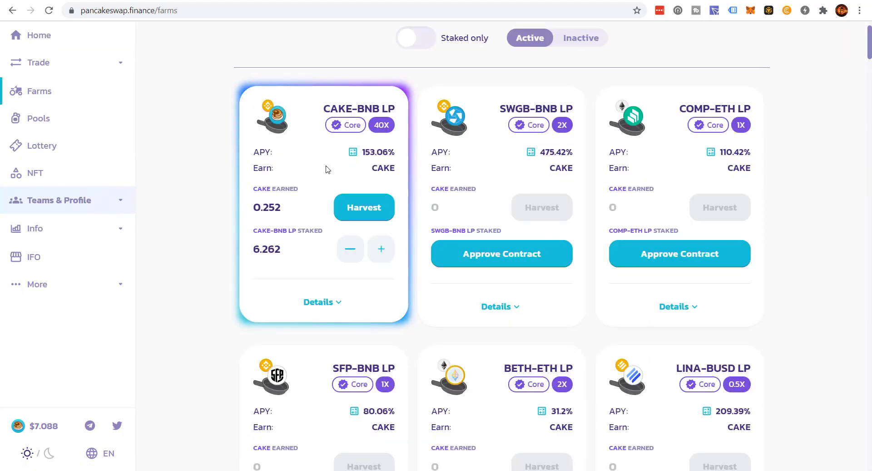
{"action": "mouse_move", "coordinate": [386, 242]}
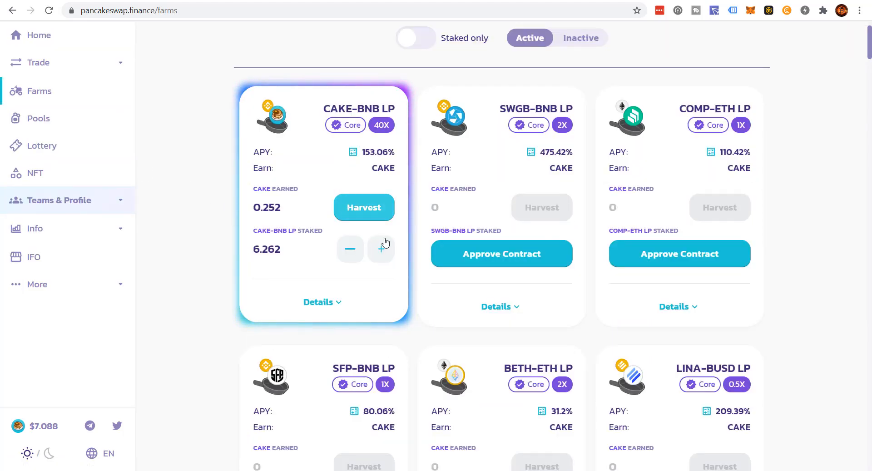
{"action": "mouse_move", "coordinate": [278, 241]}
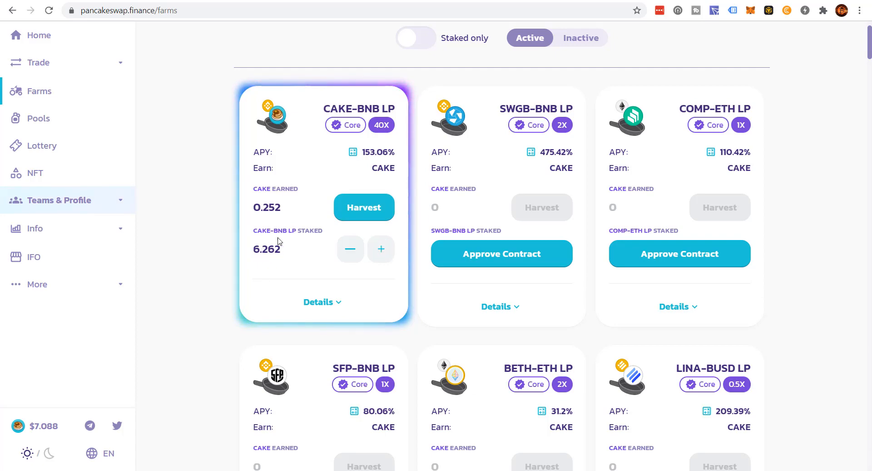
{"action": "mouse_move", "coordinate": [380, 249]}
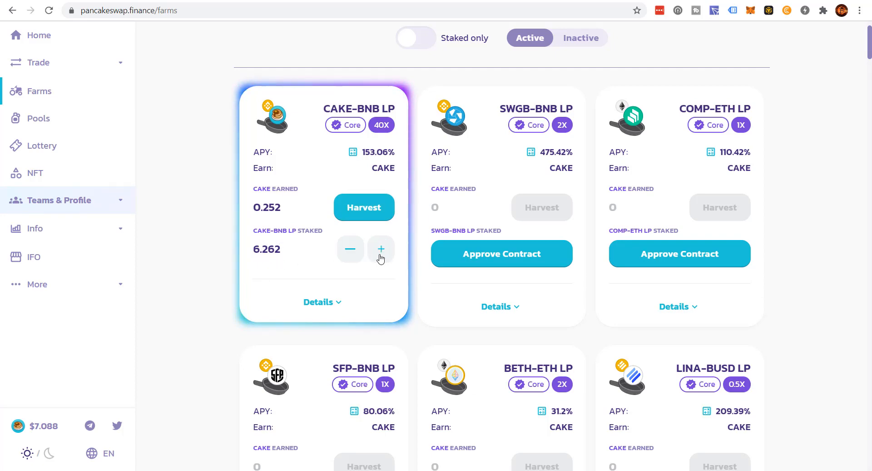
{"action": "left_click", "coordinate": [381, 249]}
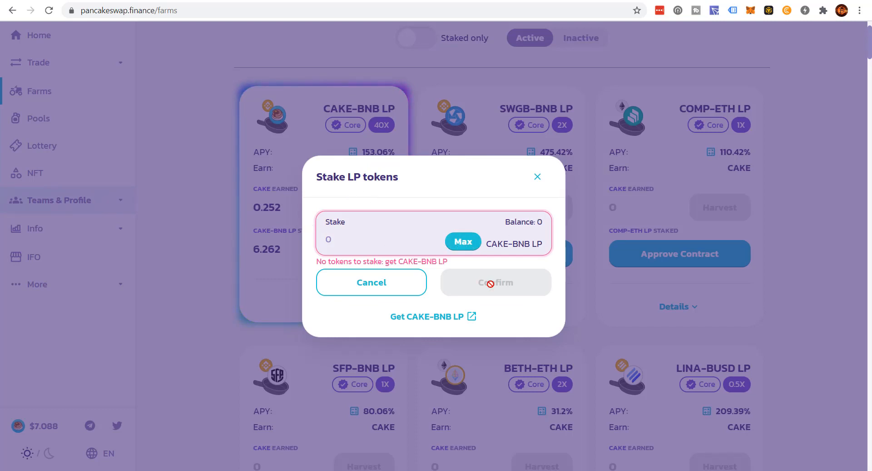
{"action": "left_click", "coordinate": [370, 282]}
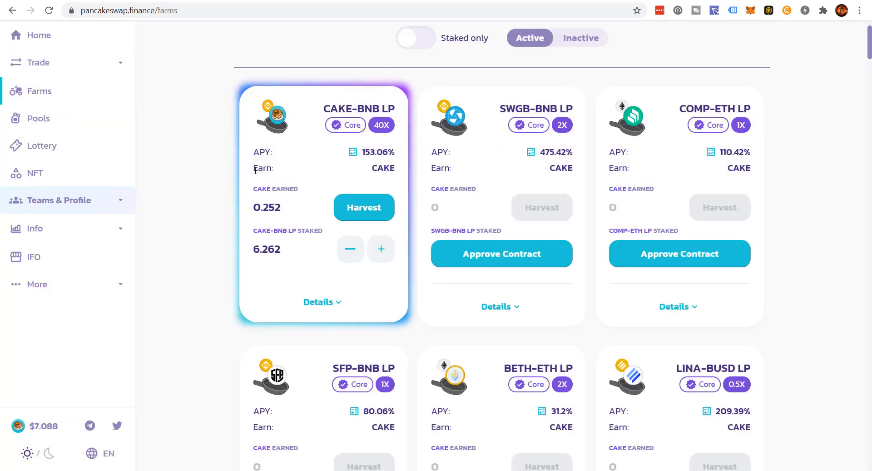
{"action": "mouse_move", "coordinate": [330, 180]}
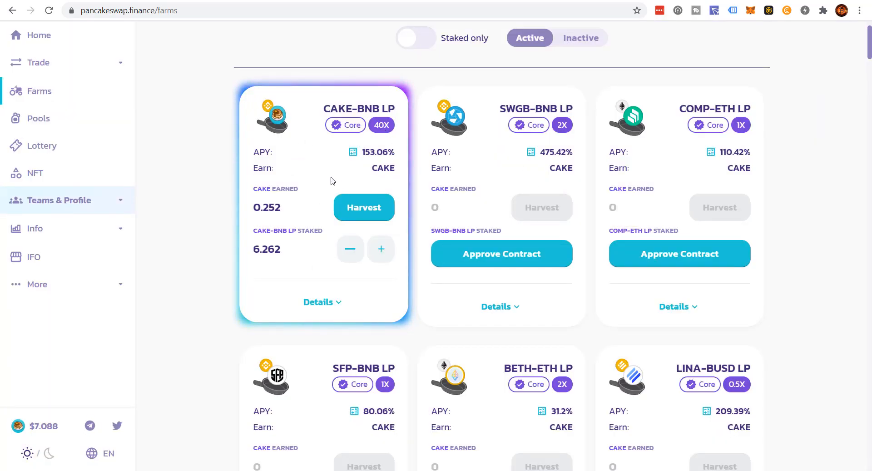
{"action": "mouse_move", "coordinate": [308, 210]}
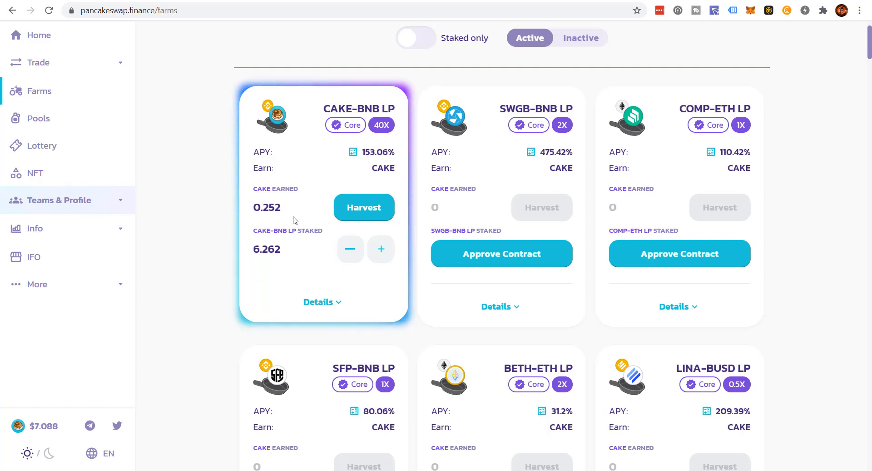
{"action": "scroll", "scroll_direction": "up", "scroll_amount": 3}
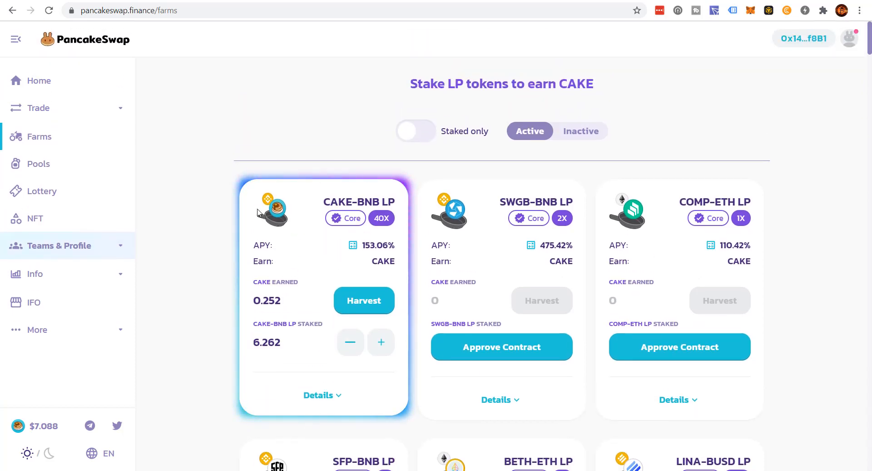
{"action": "mouse_move", "coordinate": [215, 178]}
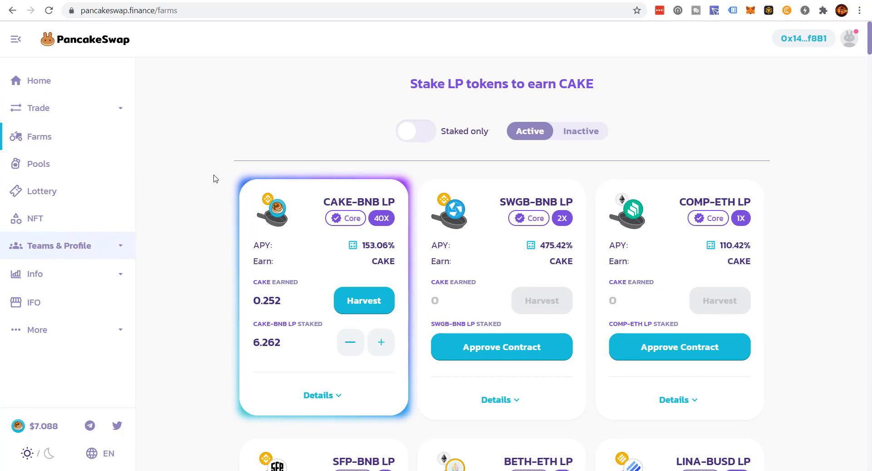
- Go to Trade > Liquidity, which shows no liquidity found for the wallet
{"action": "left_click", "coordinate": [39, 107]}
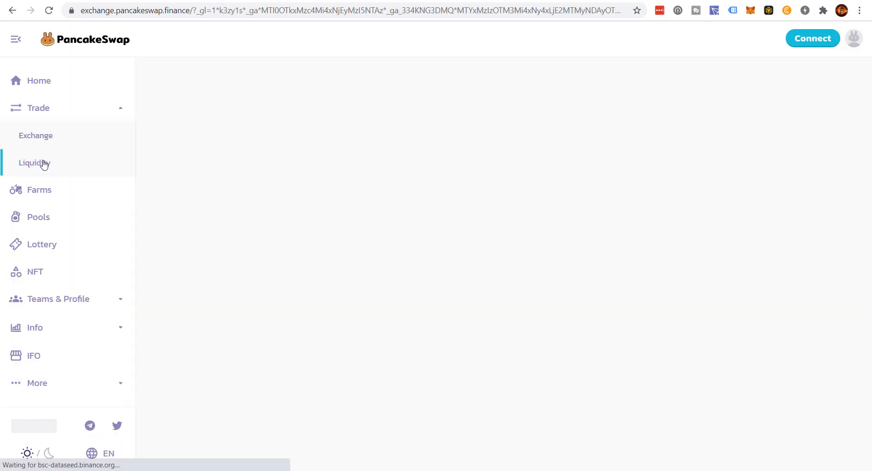
{"action": "left_click", "coordinate": [33, 163]}
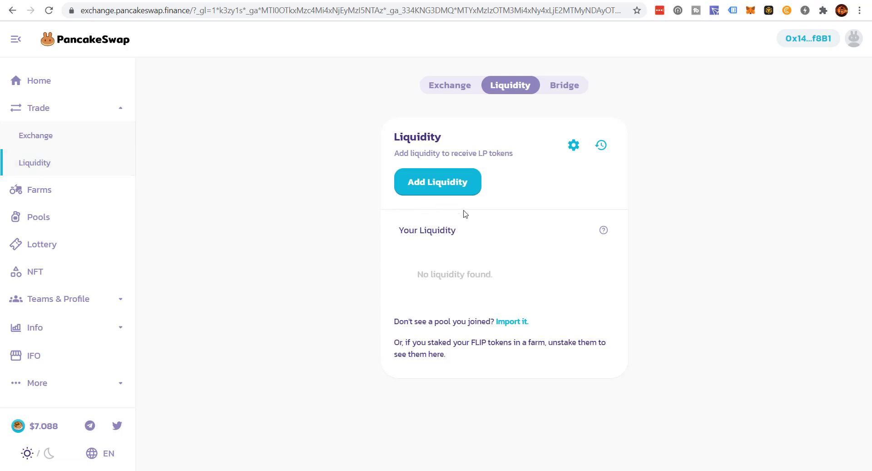
{"action": "mouse_move", "coordinate": [476, 289]}
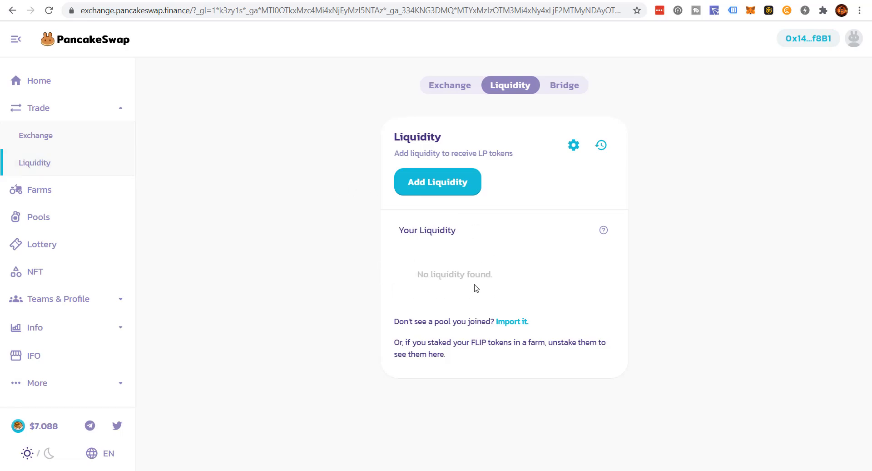
{"action": "mouse_move", "coordinate": [438, 269]}
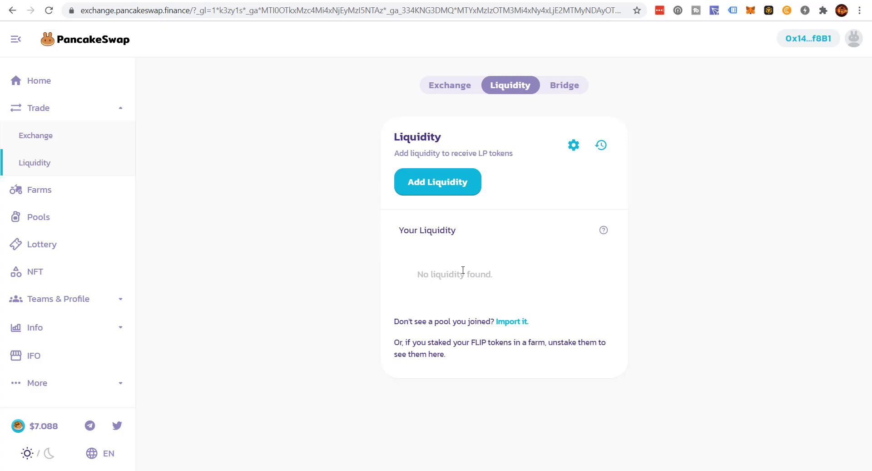
{"action": "mouse_move", "coordinate": [481, 287]}
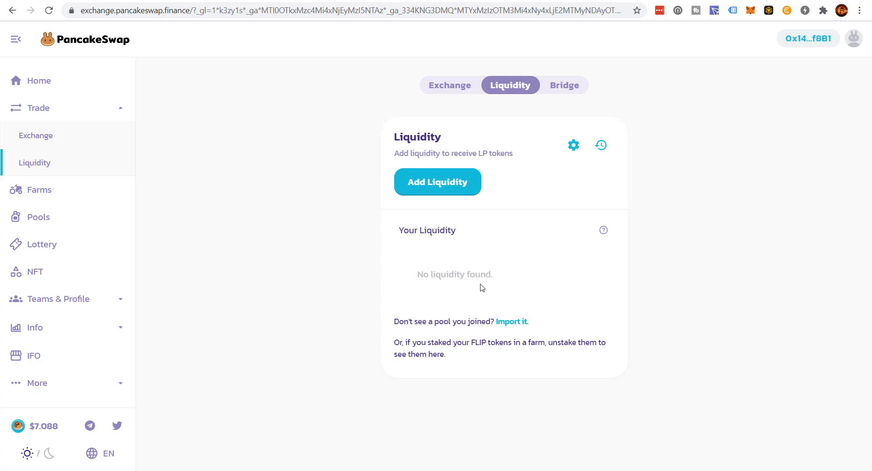
{"action": "mouse_move", "coordinate": [512, 322]}
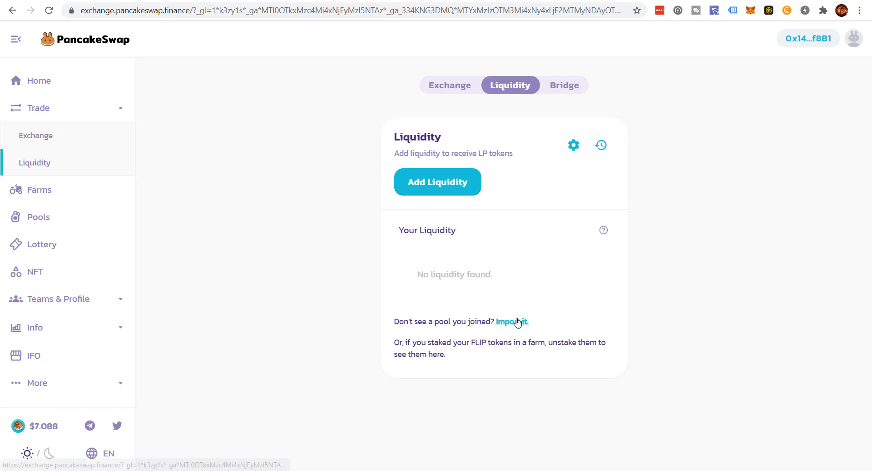
- Start Import Pool with WBNB as the first token and begin choosing the second token
{"action": "left_click", "coordinate": [512, 321]}
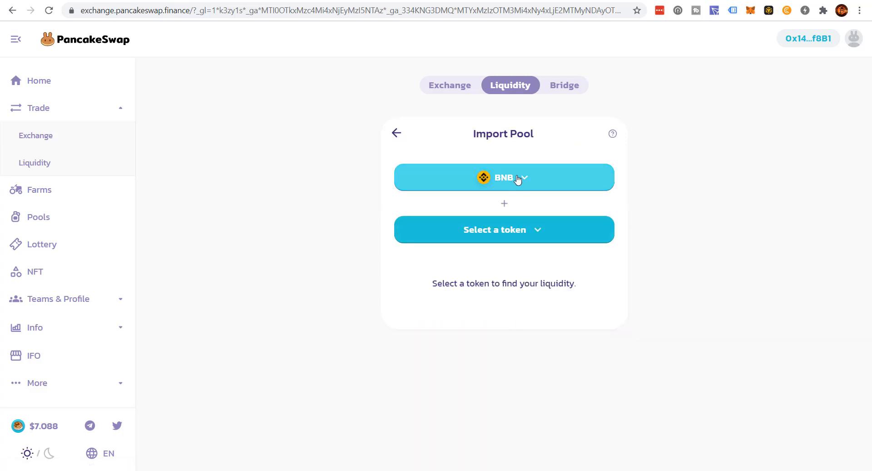
{"action": "left_click", "coordinate": [503, 229]}
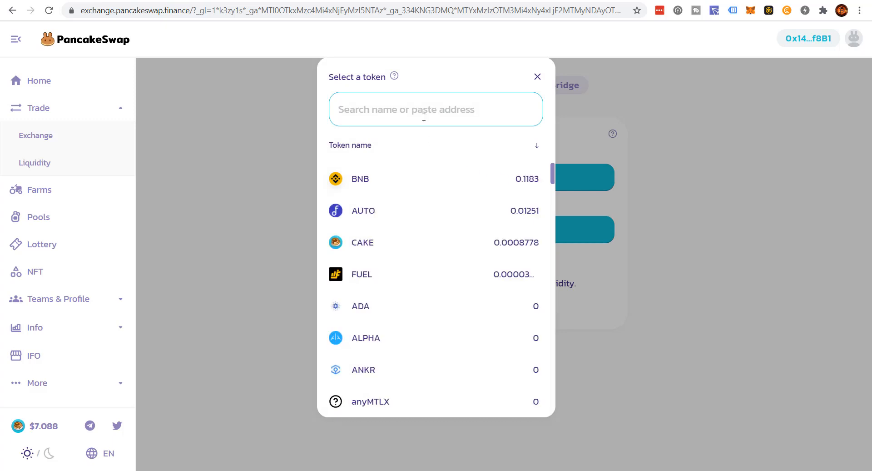
{"action": "type", "text": "wbnb"}
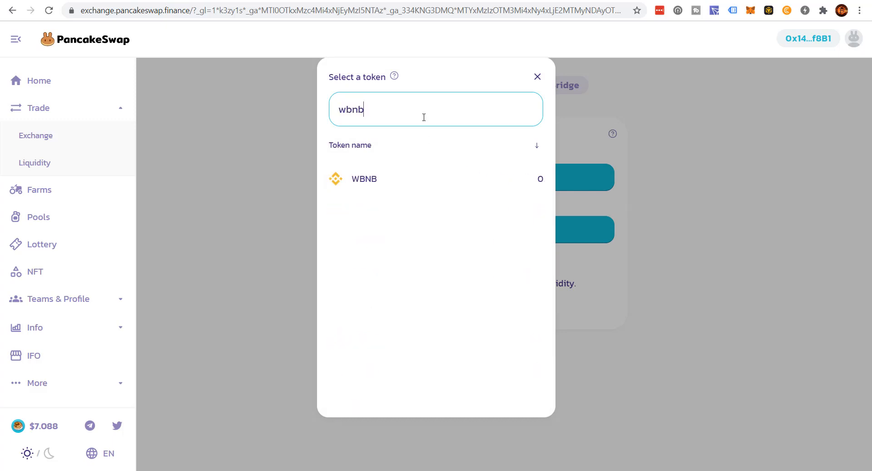
{"action": "left_click", "coordinate": [363, 179]}
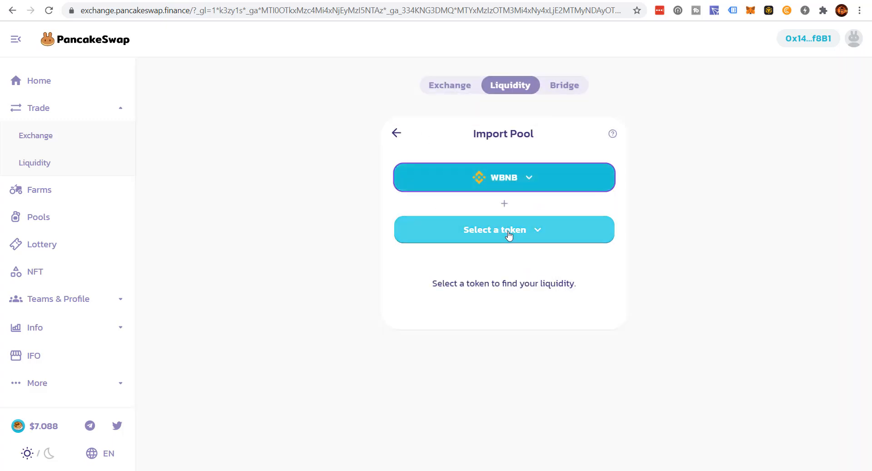
{"action": "left_click", "coordinate": [503, 229]}
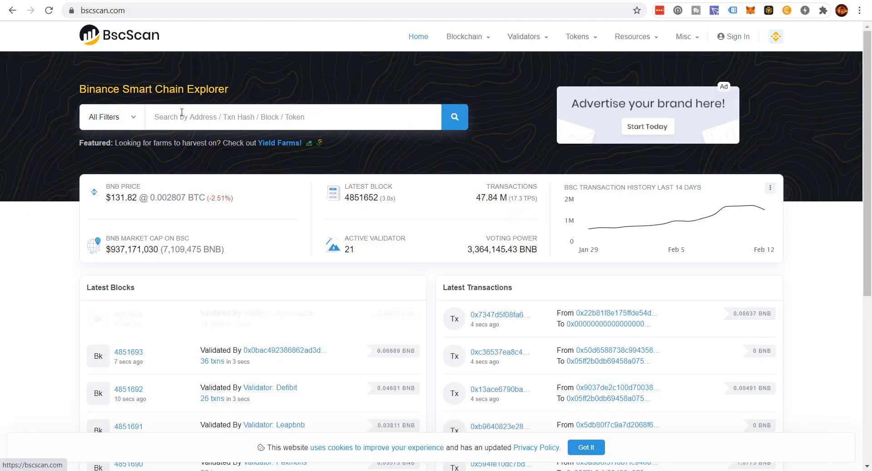
- Search BscScan for 'Vapor' and open the first VAPOR (VAPOR) token result
{"action": "type", "text": "Va"}
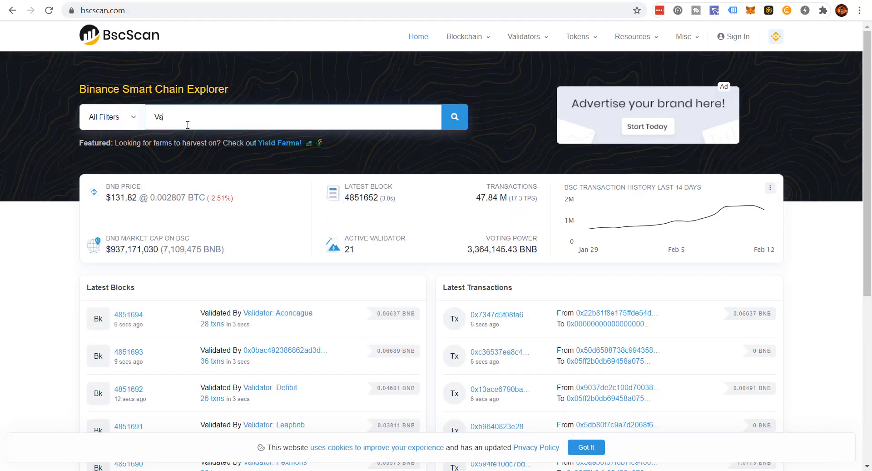
{"action": "type", "text": "por"}
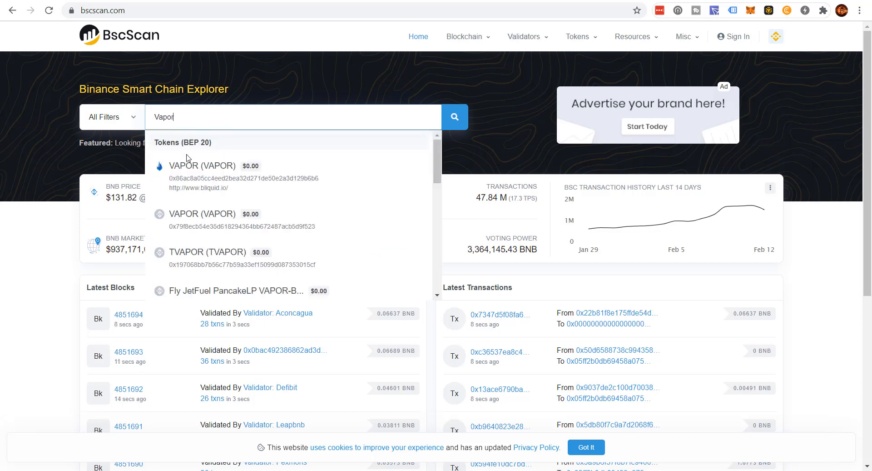
{"action": "mouse_move", "coordinate": [195, 173]}
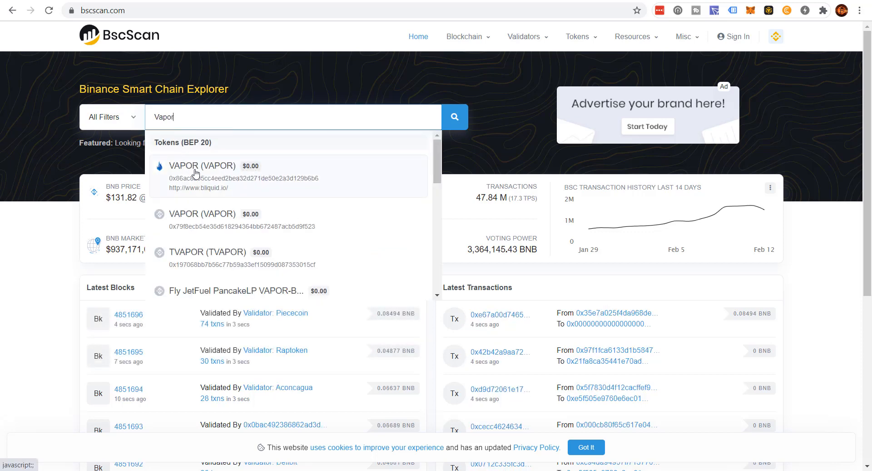
{"action": "left_click", "coordinate": [202, 165]}
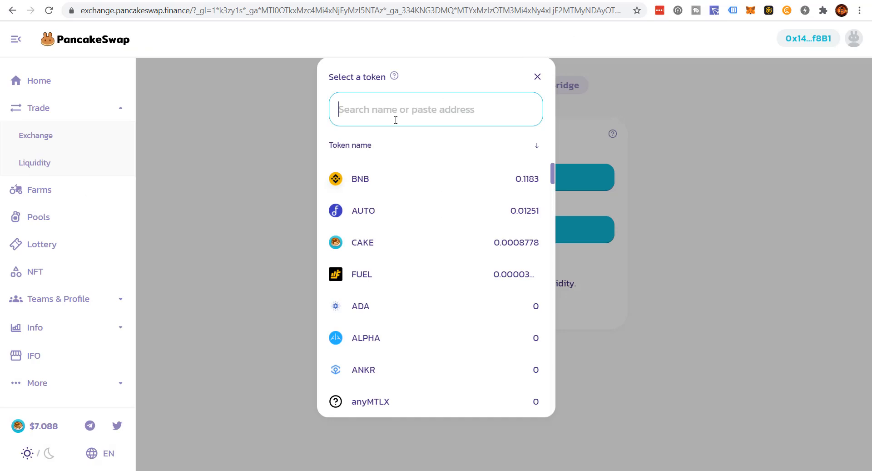
- Add VAPOR by its contract address and pick it as the pool's second token, revealing the VAPOR/BNB pool
{"action": "type", "text": "a05Cc4eEd2BEa32D271dE50e2A3d129b6B6"}
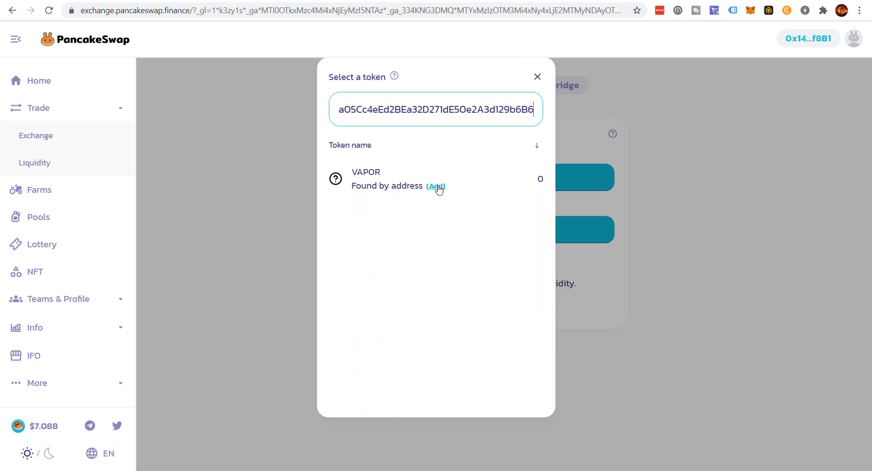
{"action": "left_click", "coordinate": [436, 185]}
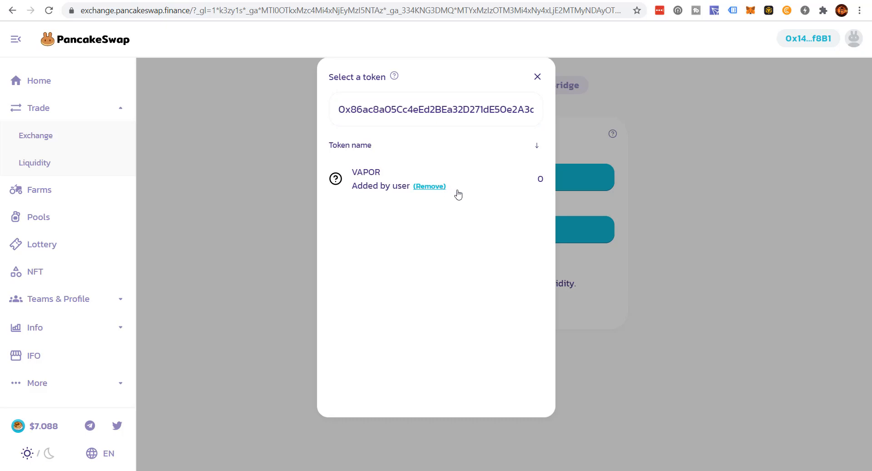
{"action": "type", "text": "va"}
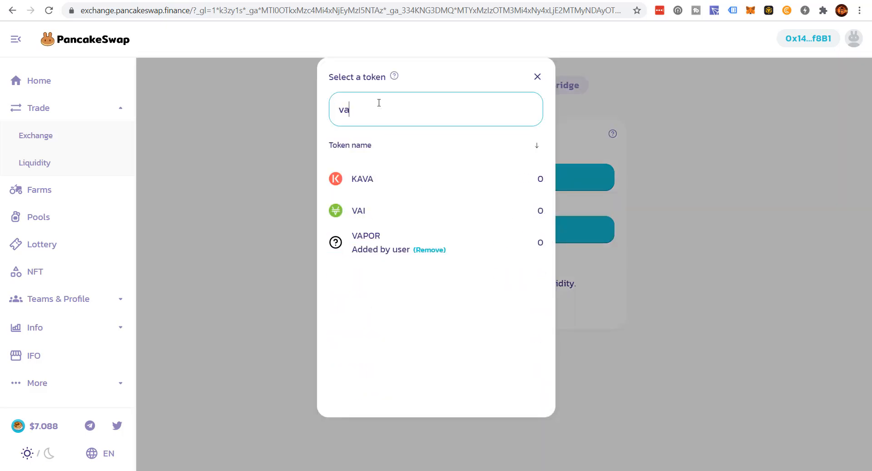
{"action": "left_click", "coordinate": [366, 241]}
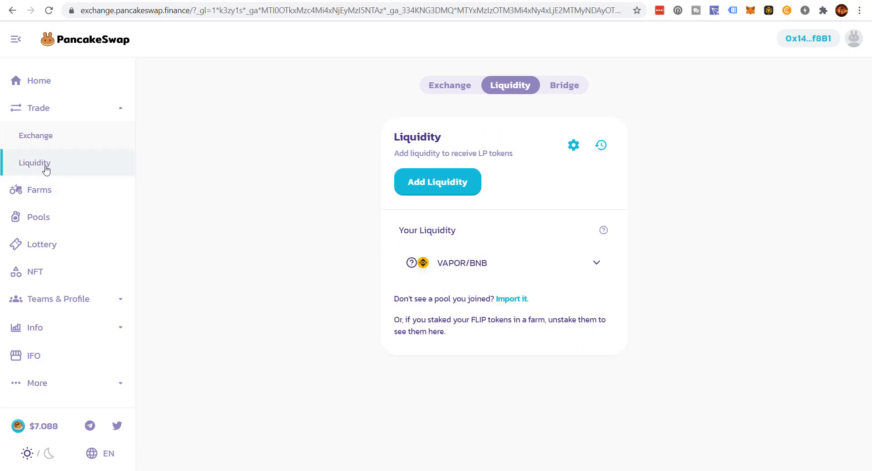
{"action": "mouse_move", "coordinate": [475, 204]}
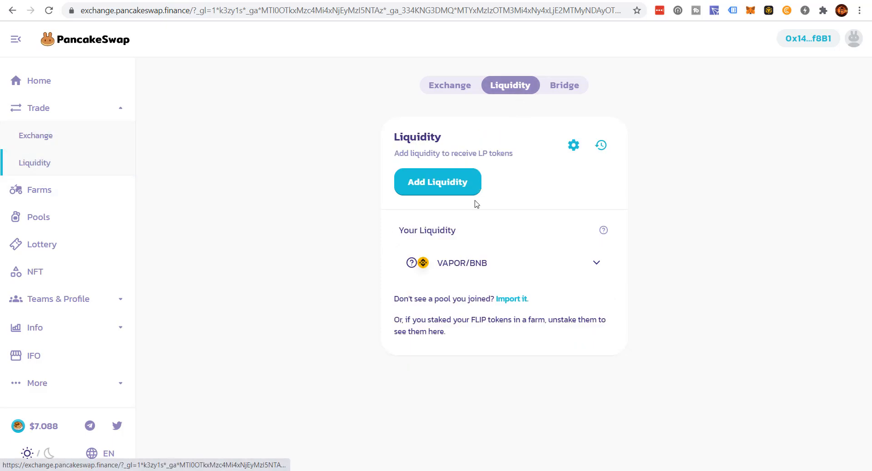
- Expand the VAPOR/BNB position (0.37% share, 0.009852 pool tokens) and start Remove Liquidity
{"action": "left_click", "coordinate": [596, 262]}
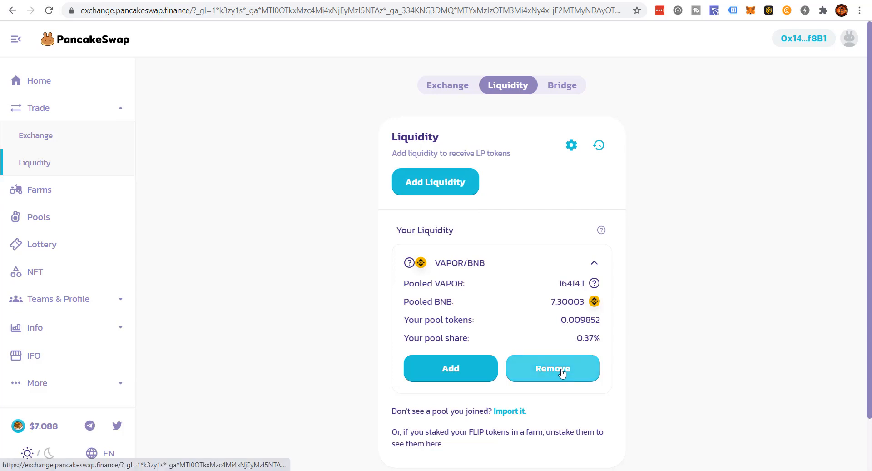
{"action": "left_click", "coordinate": [552, 368]}
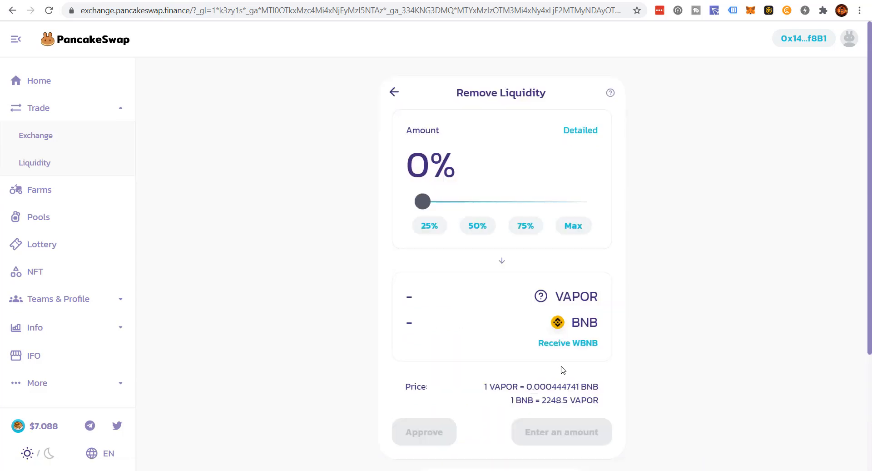
- Set removal to 100% via Max and approve the pool tokens, signing in MetaMask
{"action": "left_click", "coordinate": [573, 226]}
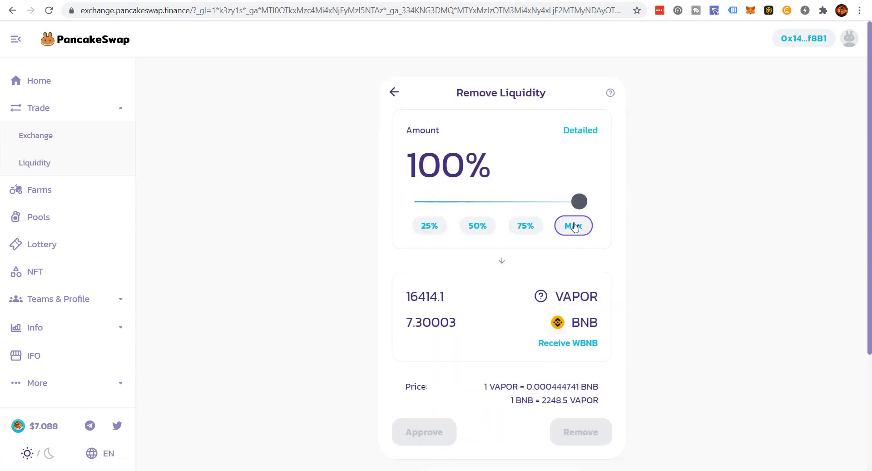
{"action": "scroll", "scroll_direction": "down", "scroll_amount": 3}
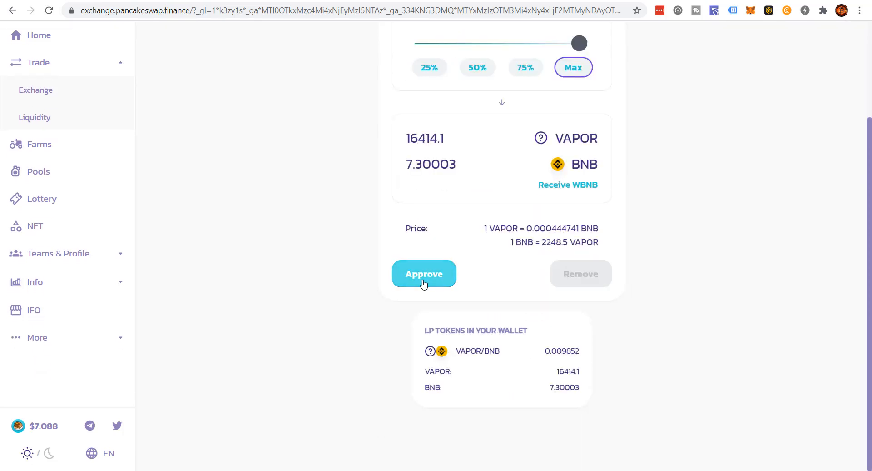
{"action": "left_click", "coordinate": [424, 274]}
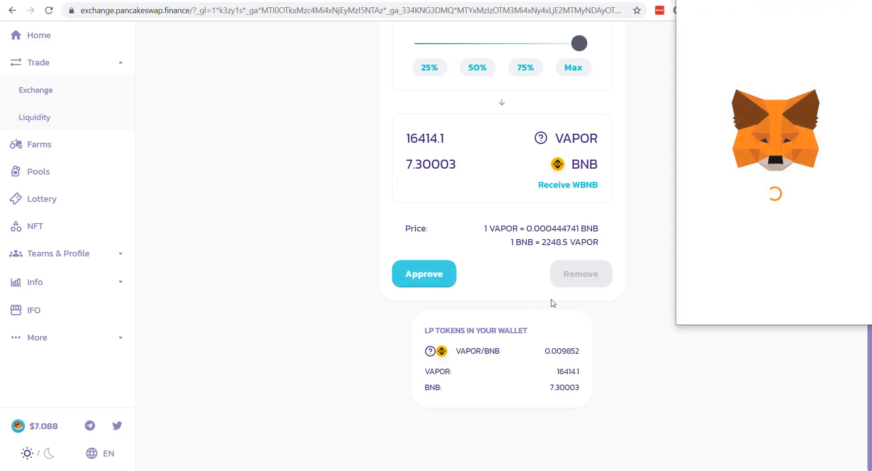
{"action": "left_click", "coordinate": [424, 274]}
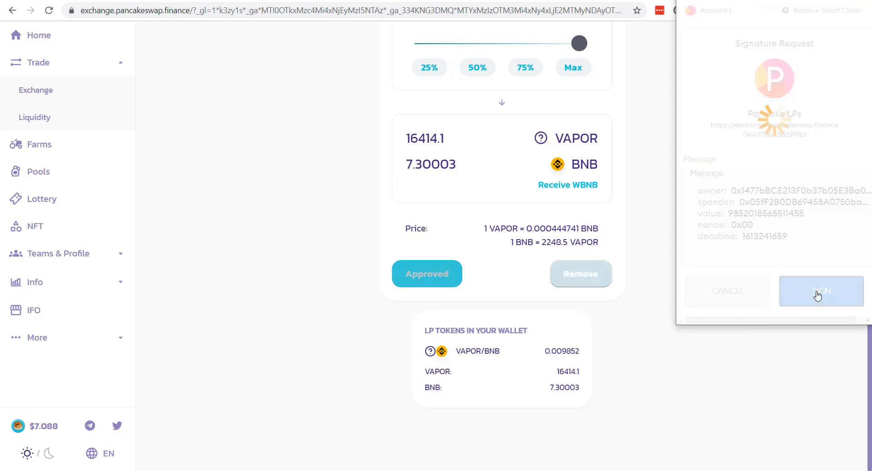
{"action": "left_click", "coordinate": [822, 290]}
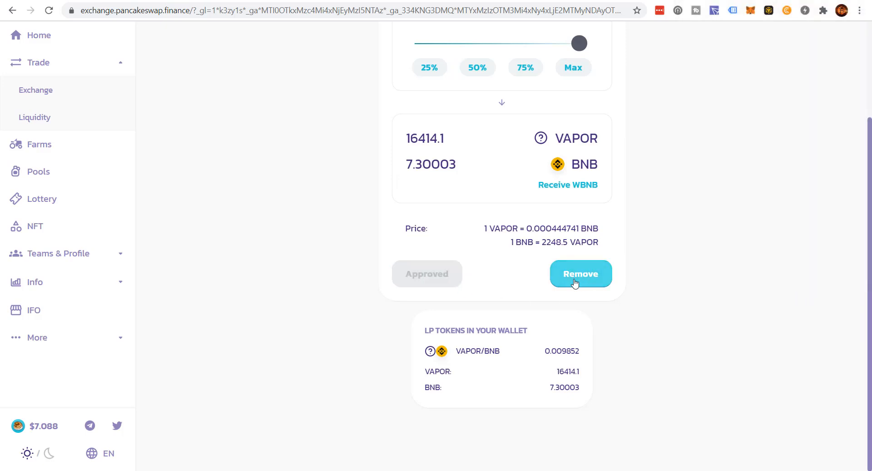
- Remove about 16414.8 VAPOR and 7.29972 BNB, confirming in MetaMask and closing the submitted notice
{"action": "left_click", "coordinate": [580, 274]}
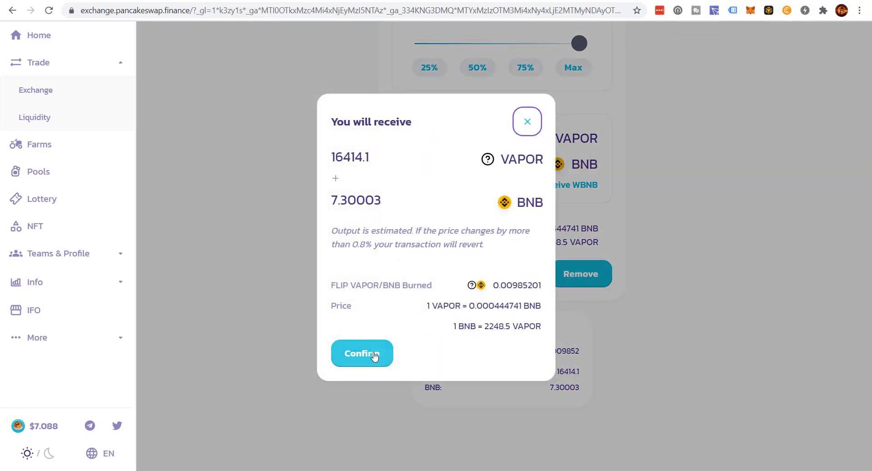
{"action": "left_click", "coordinate": [362, 352]}
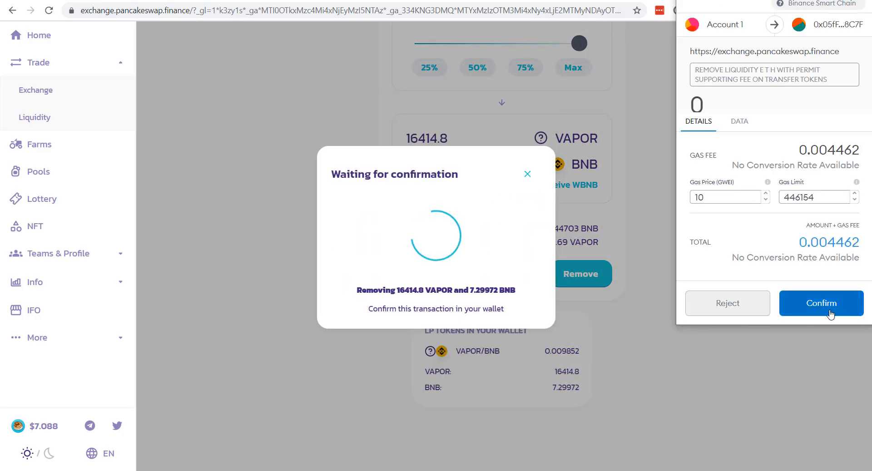
{"action": "left_click", "coordinate": [821, 303]}
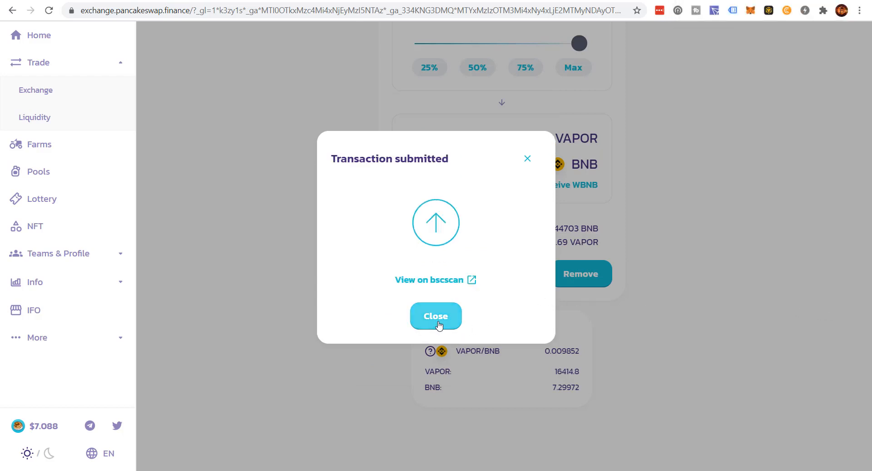
{"action": "left_click", "coordinate": [436, 315]}
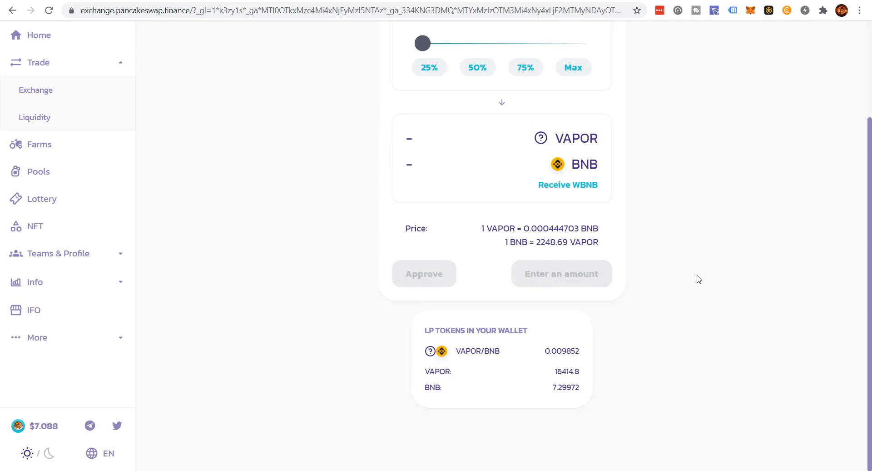
- Check MetaMask balances: 7.4148 BNB and 15445.259 VAPOR, zero Cake-LP
{"action": "scroll", "scroll_direction": "up", "scroll_amount": 3}
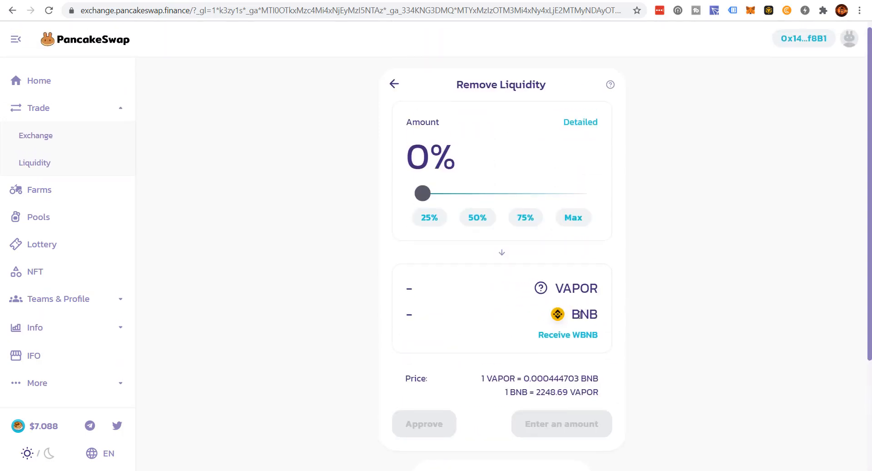
{"action": "scroll", "scroll_direction": "down", "scroll_amount": 3}
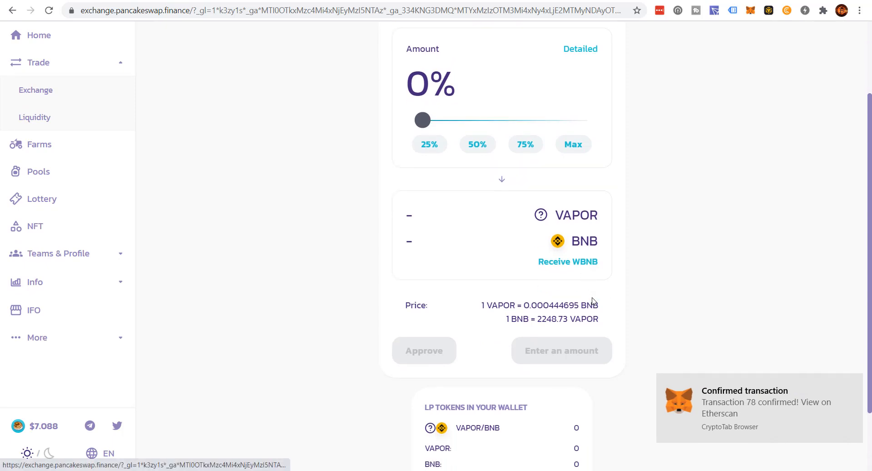
{"action": "scroll", "scroll_direction": "up", "scroll_amount": 3}
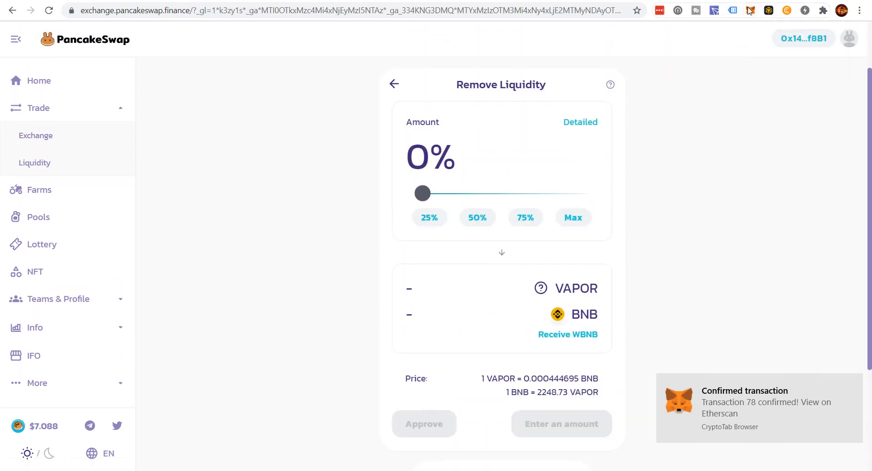
{"action": "left_click", "coordinate": [751, 10]}
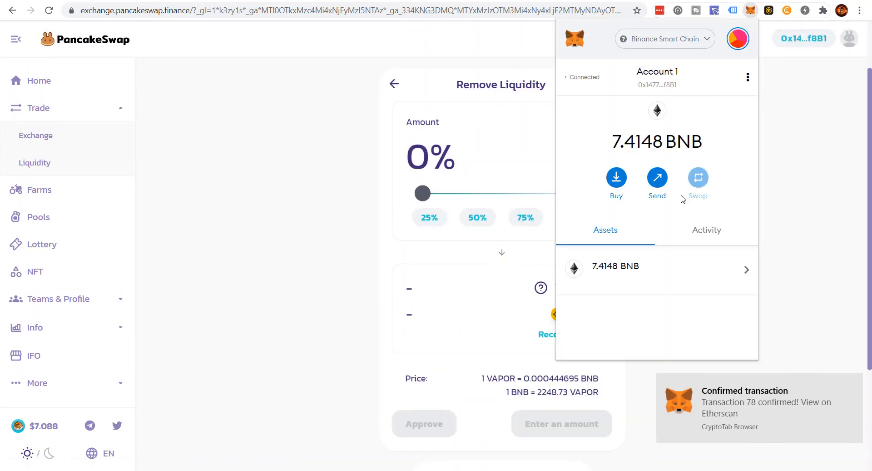
{"action": "scroll", "scroll_direction": "down", "scroll_amount": 3}
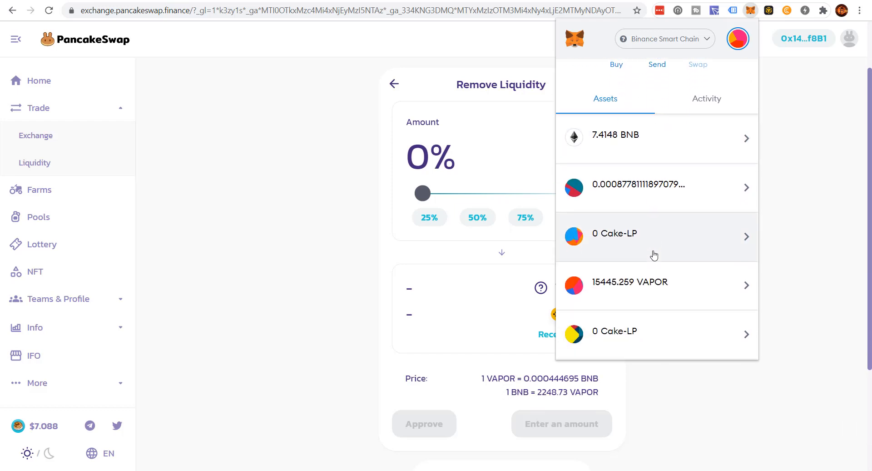
{"action": "scroll", "scroll_direction": "down", "scroll_amount": 3}
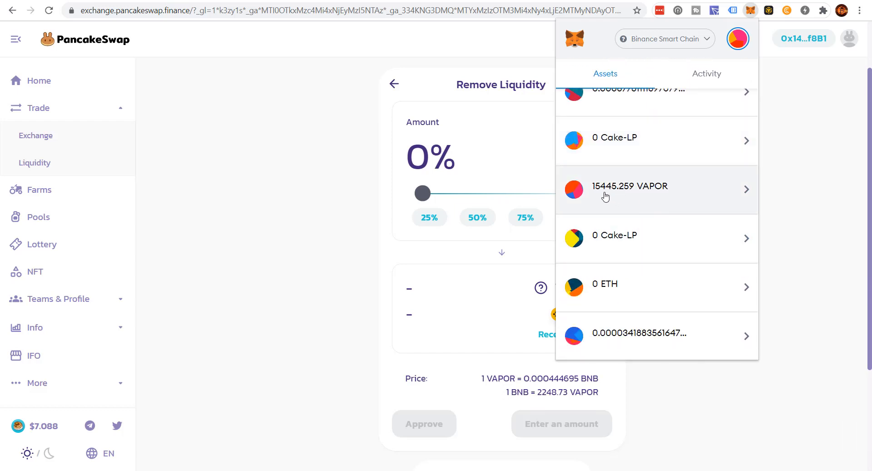
{"action": "mouse_move", "coordinate": [333, 201]}
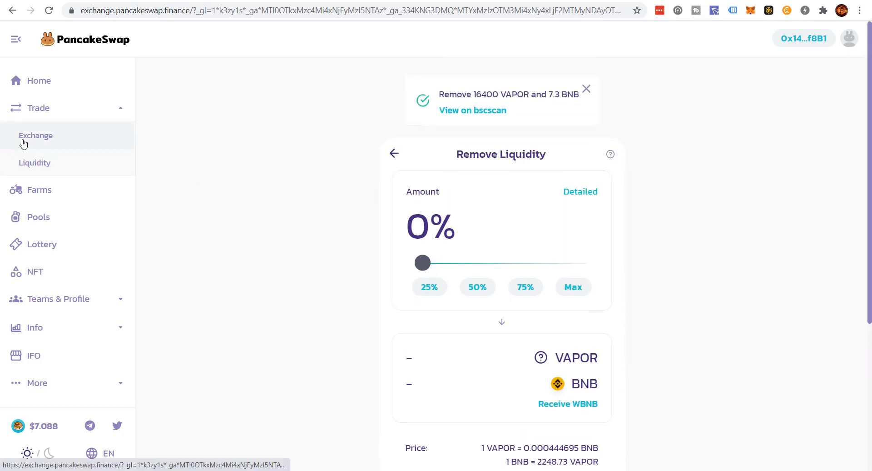
- On the Exchange page, set VAPOR as the From token, reselecting it so its balance loads
{"action": "left_click", "coordinate": [36, 136]}
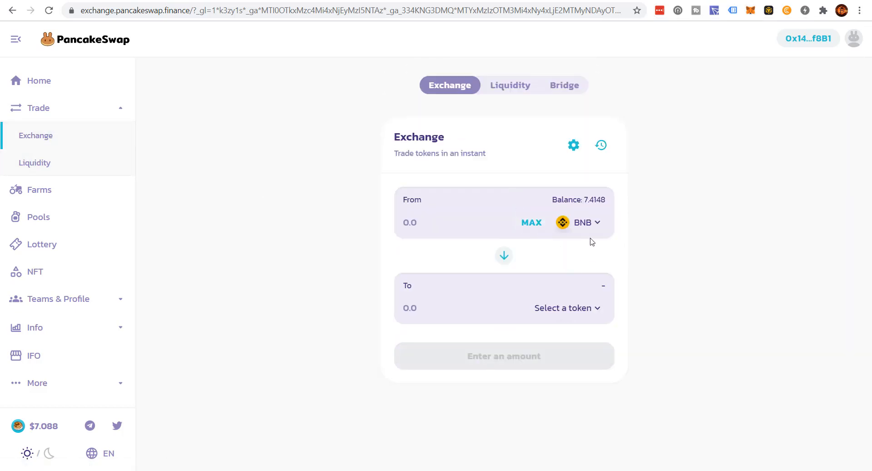
{"action": "left_click", "coordinate": [567, 308]}
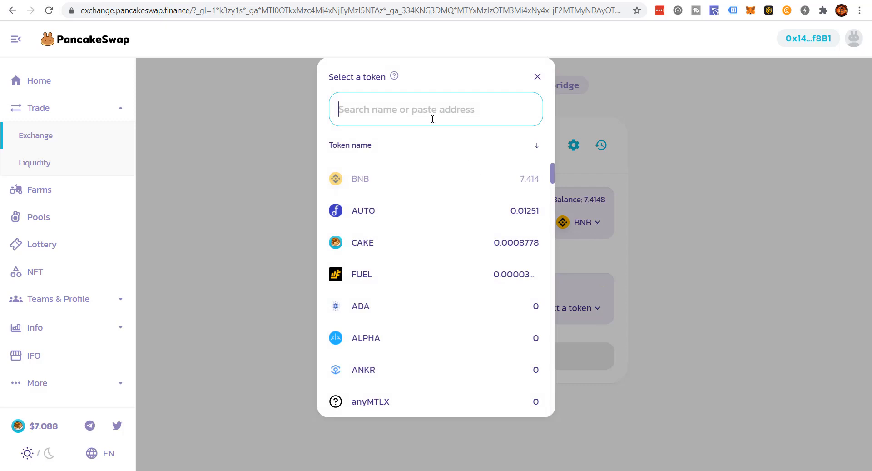
{"action": "type", "text": "va"}
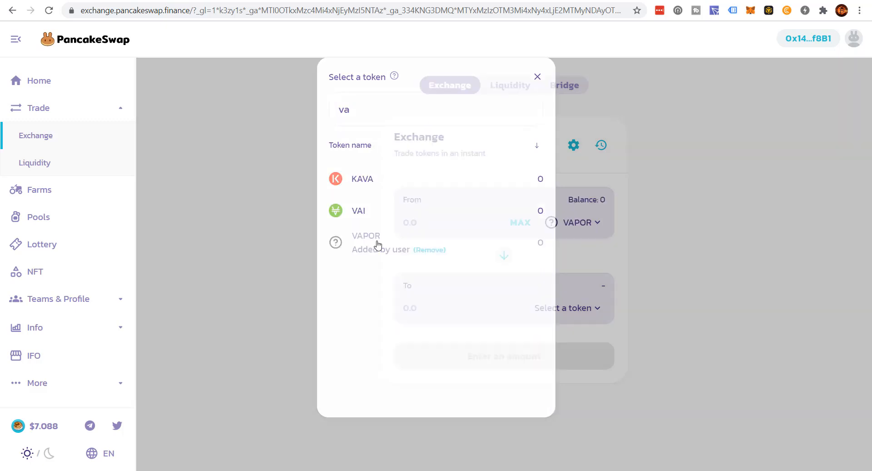
{"action": "left_click", "coordinate": [536, 76]}
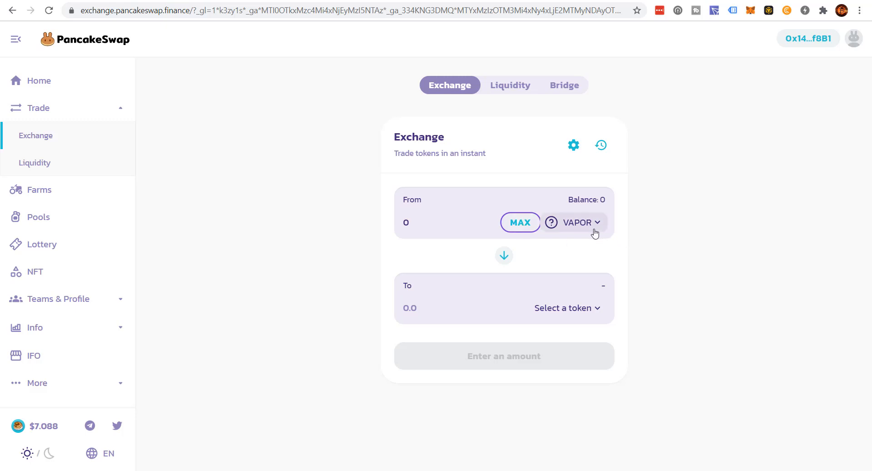
{"action": "left_click", "coordinate": [579, 222]}
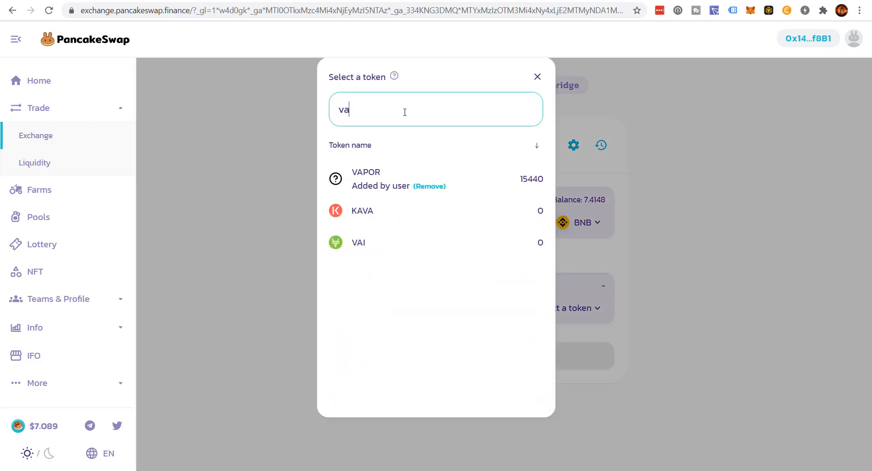
{"action": "left_click", "coordinate": [366, 178]}
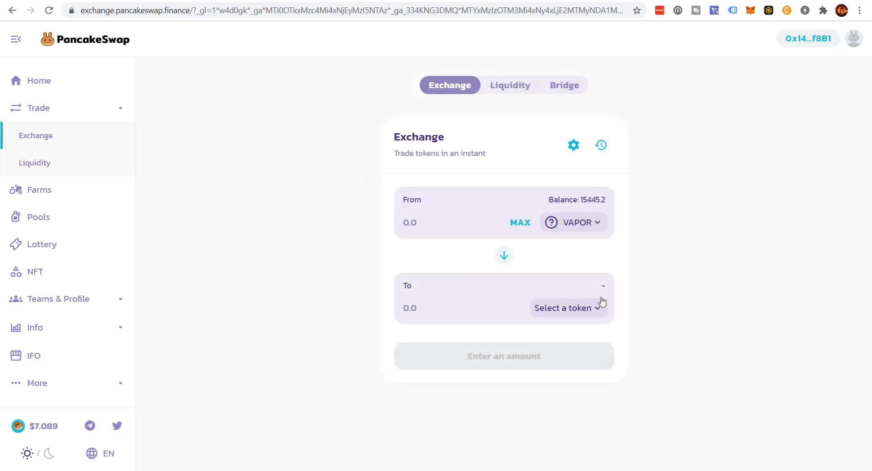
- Set AUTO as the To token and fill in the full 15445.259 VAPOR balance with MAX
{"action": "left_click", "coordinate": [563, 308]}
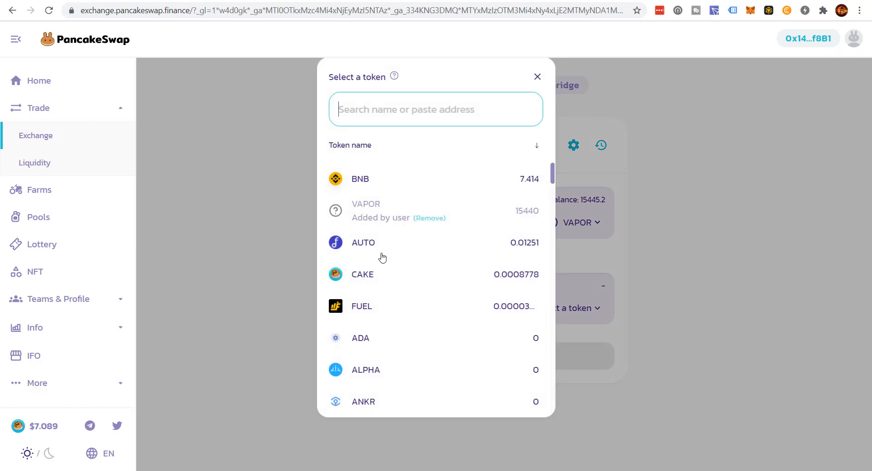
{"action": "left_click", "coordinate": [363, 241]}
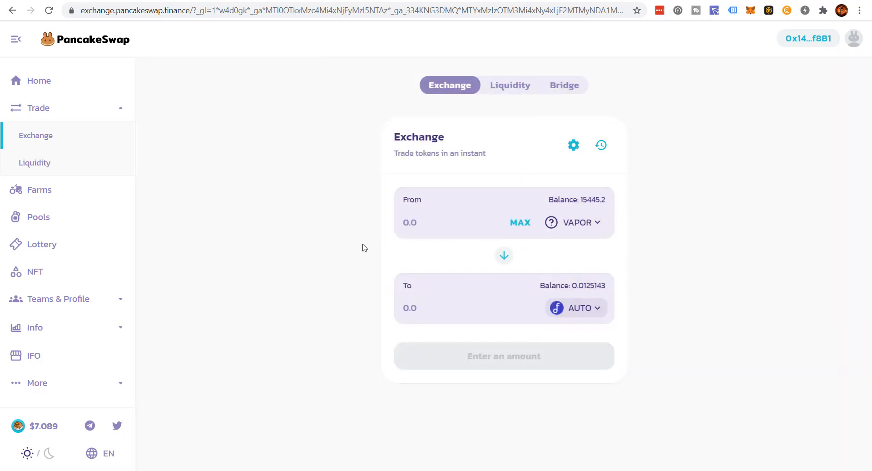
{"action": "left_click", "coordinate": [520, 222]}
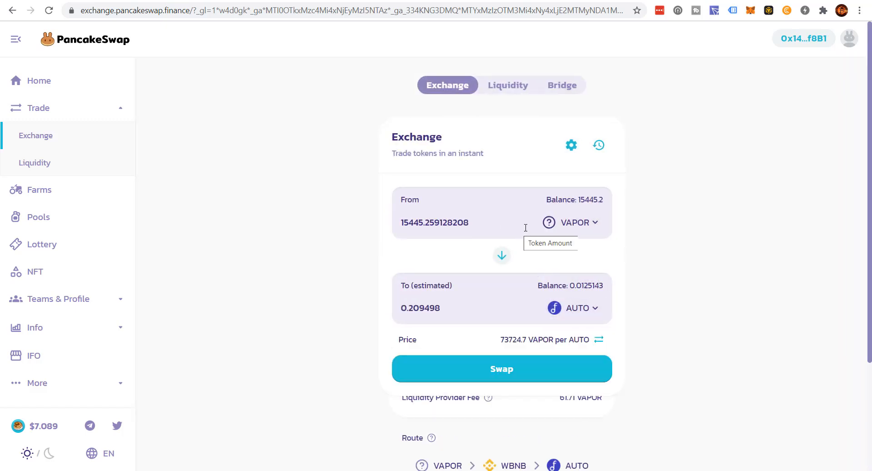
{"action": "scroll", "scroll_direction": "down", "scroll_amount": 3}
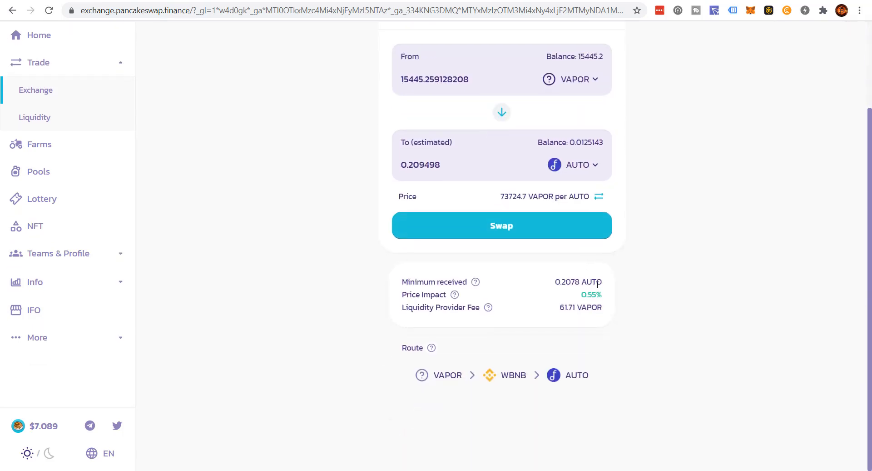
{"action": "scroll", "scroll_direction": "up", "scroll_amount": 3}
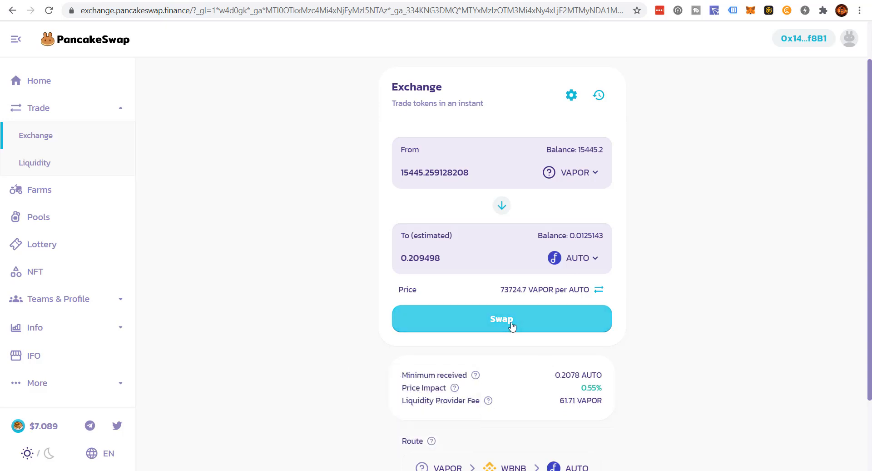
{"action": "left_click", "coordinate": [502, 318]}
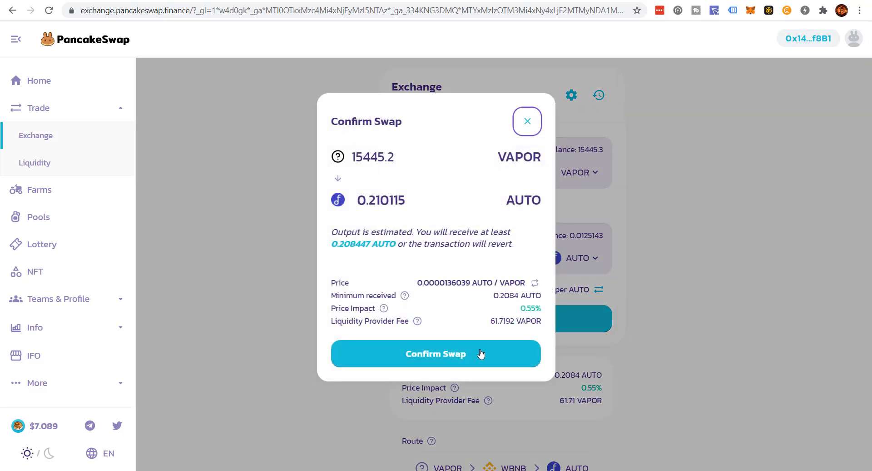
{"action": "left_click", "coordinate": [436, 353]}
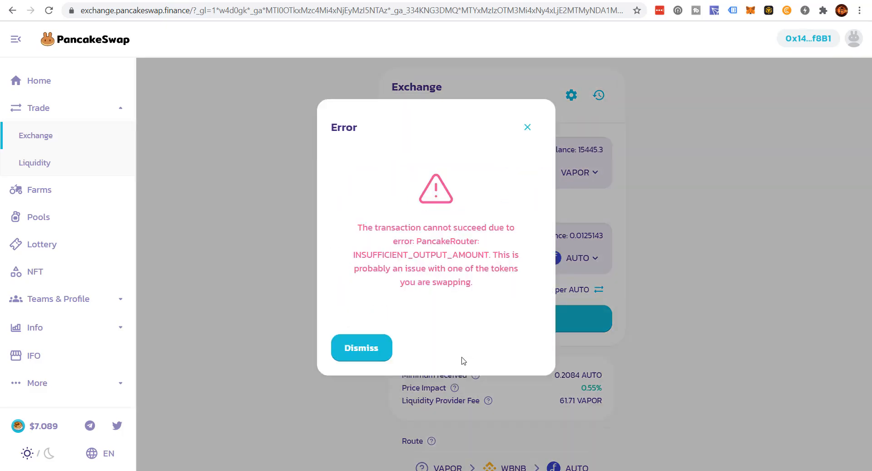
{"action": "left_click", "coordinate": [361, 347]}
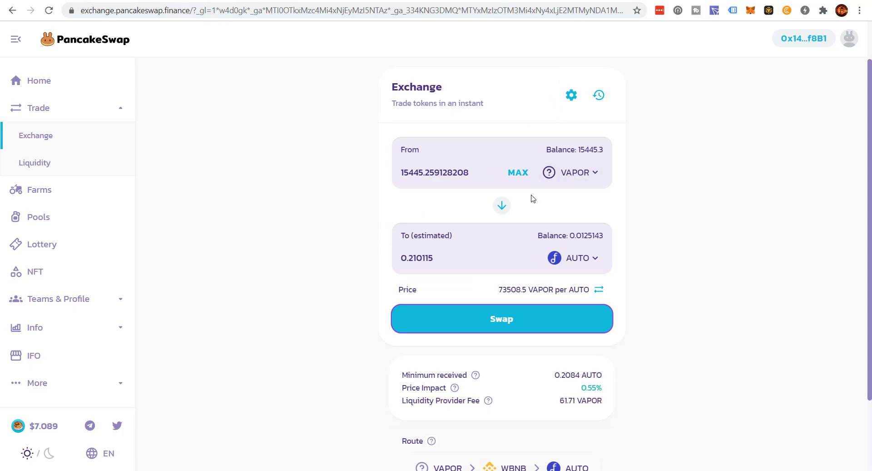
- Raise slippage tolerance to 3% and swap all VAPOR for about 0.21 AUTO, confirming in MetaMask
{"action": "left_click", "coordinate": [571, 94]}
{"action": "type", "text": "3"}
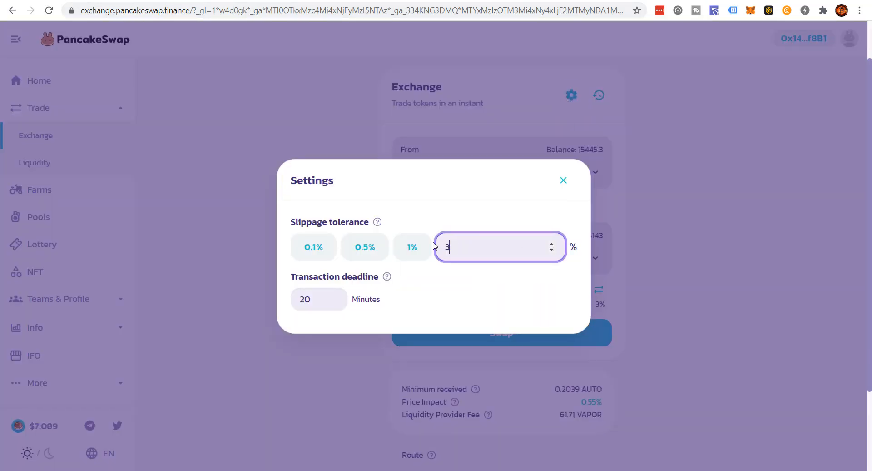
{"action": "left_click", "coordinate": [564, 180]}
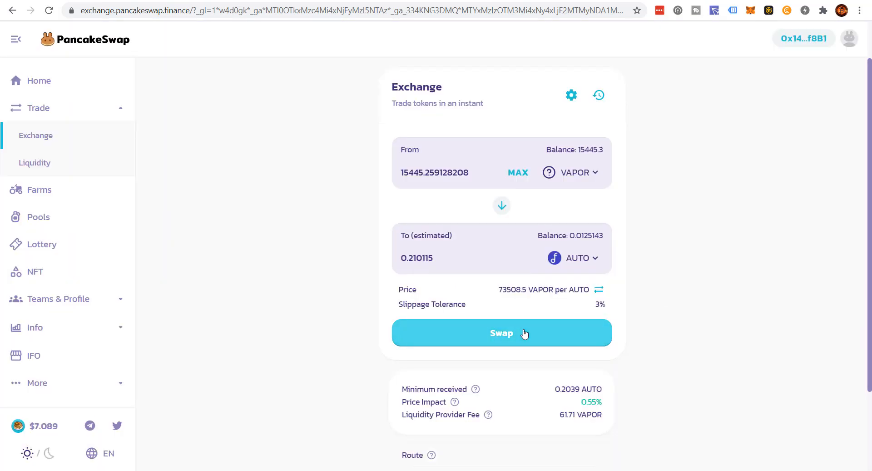
{"action": "left_click", "coordinate": [502, 333]}
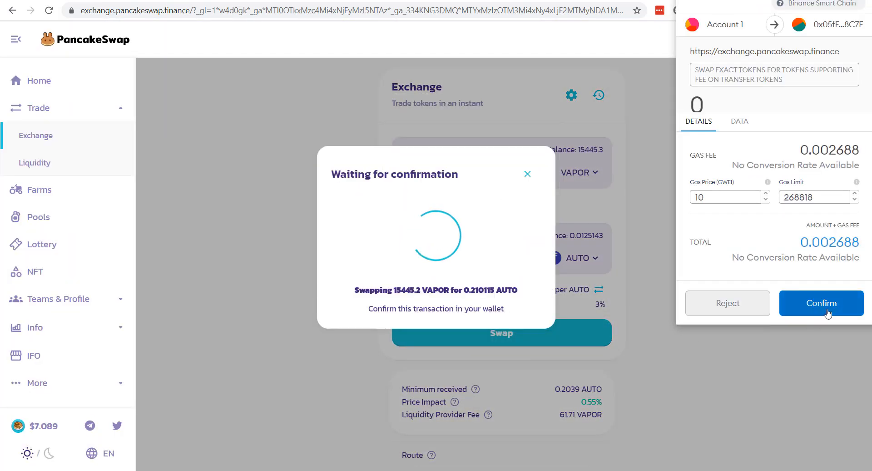
{"action": "left_click", "coordinate": [822, 302]}
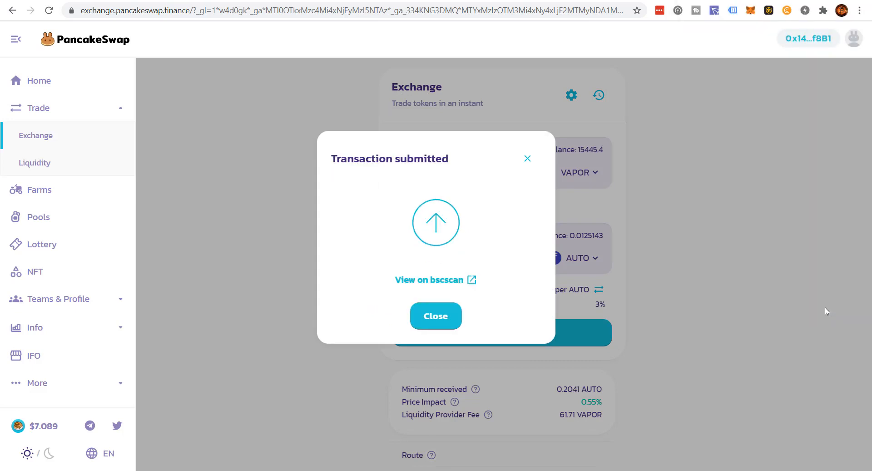
{"action": "mouse_move", "coordinate": [707, 276]}
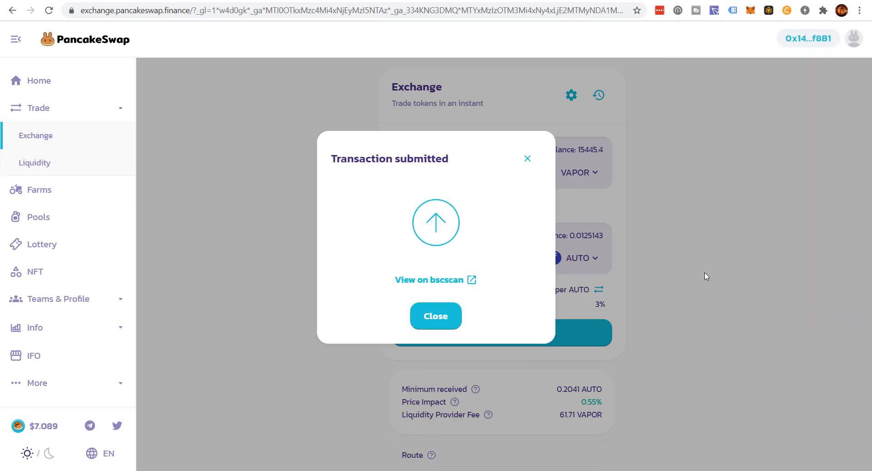
{"action": "left_click", "coordinate": [435, 315]}
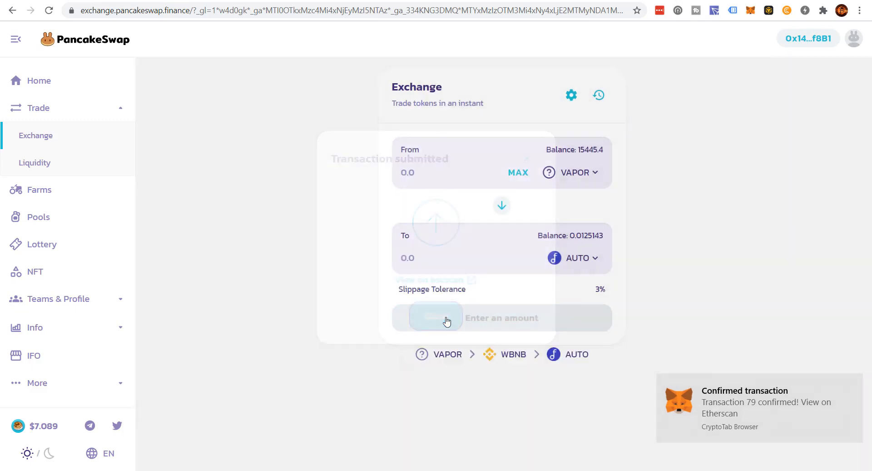
{"action": "left_click", "coordinate": [435, 318]}
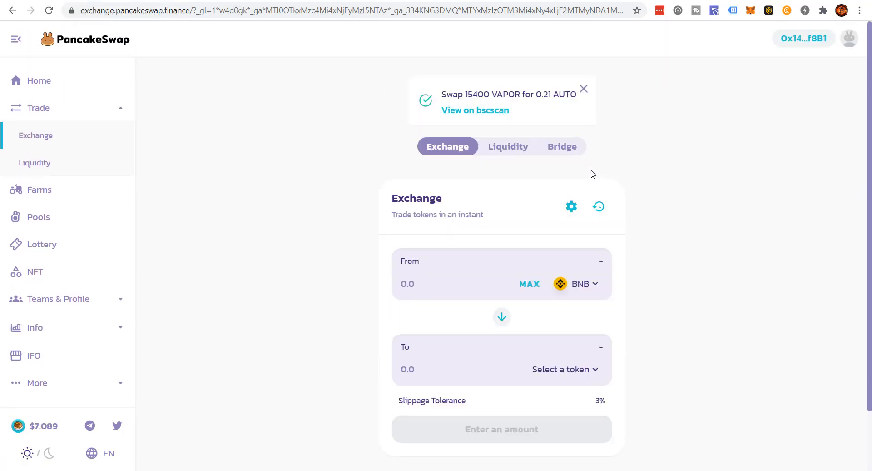
- Flip the exchange form so BNB (7.41232 balance) is received and the paying token is unset
{"action": "scroll", "scroll_direction": "down", "scroll_amount": 3}
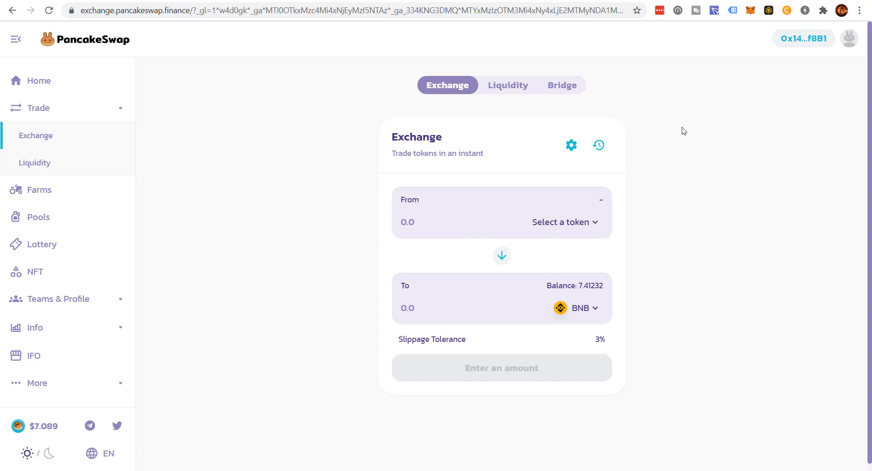
{"action": "mouse_move", "coordinate": [460, 290]}
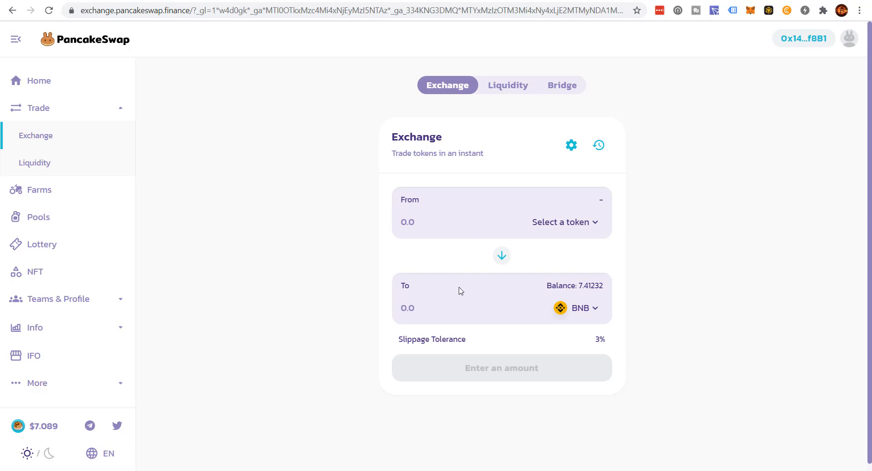